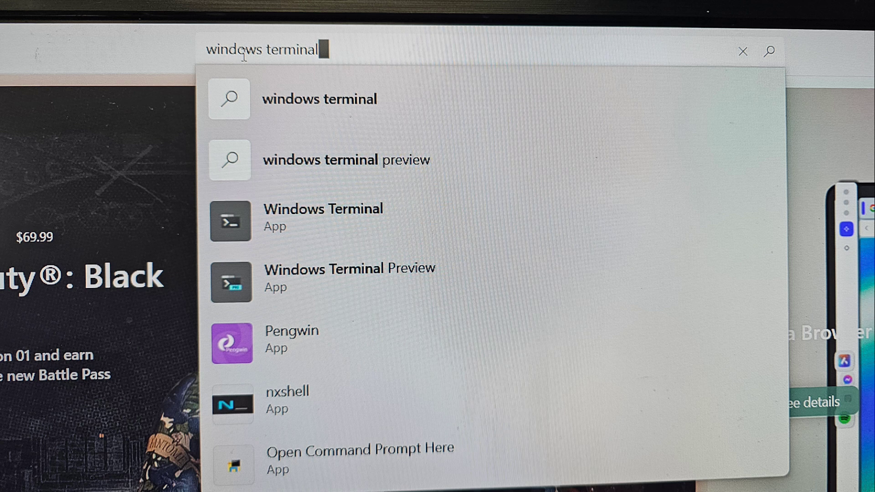
Search the Store for 'windows terminal' and confirm Windows Terminal is installed
{"action": "left_click", "coordinate": [323, 217]}
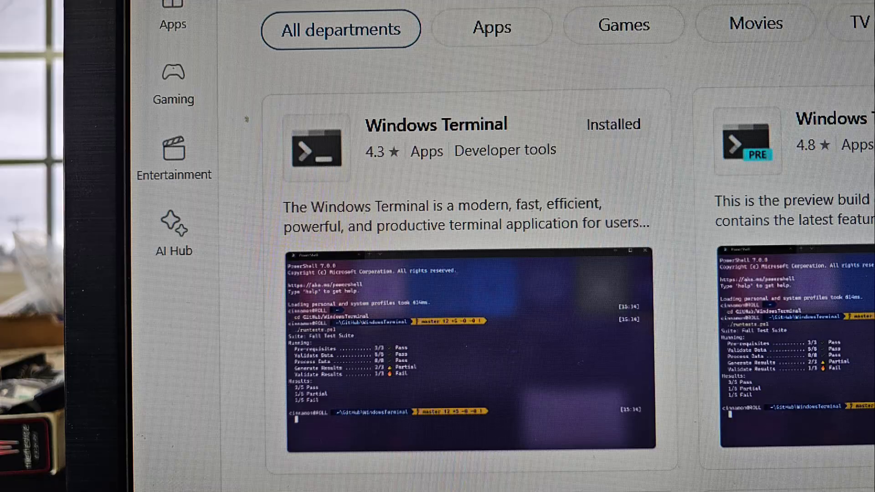
Search 'powershell' in Start and run Windows PowerShell as administrator
{"action": "type", "text": "powershell"}
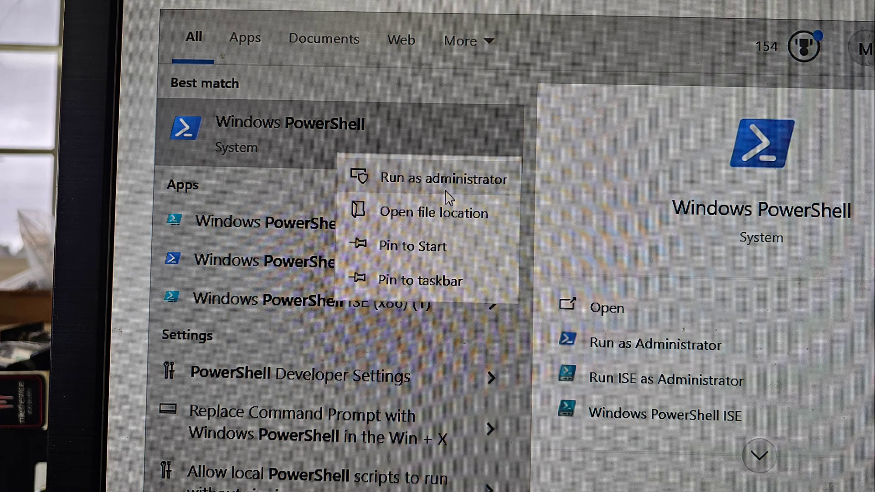
{"action": "left_click", "coordinate": [444, 179]}
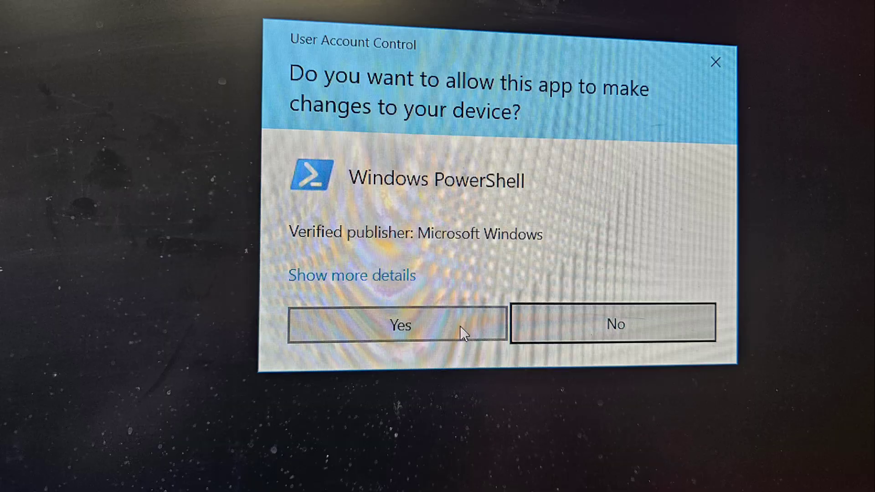
{"action": "left_click", "coordinate": [399, 325]}
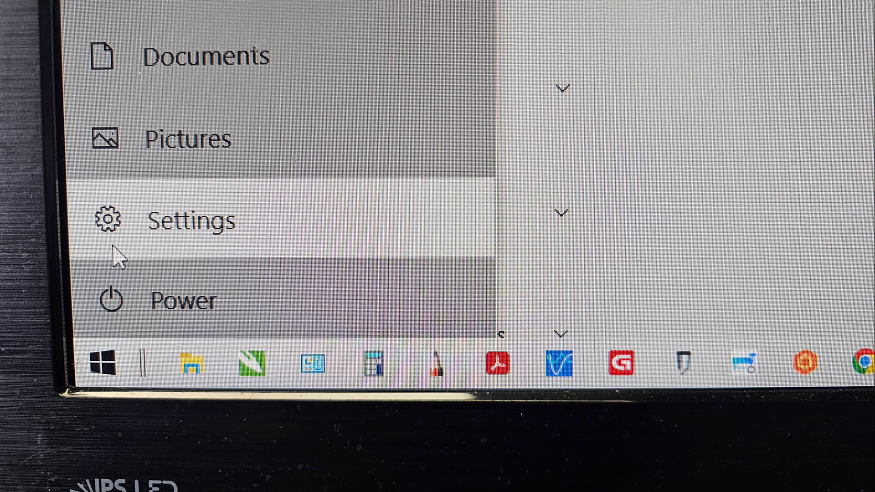
Search Settings for 'enable or disable phone link' and open the Phone Link setting
{"action": "type", "text": "enable or disable phone link"}
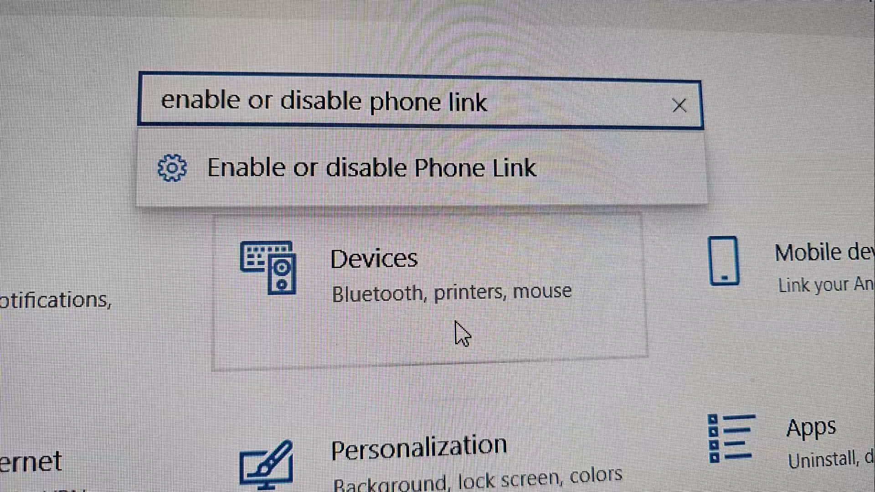
{"action": "left_click", "coordinate": [363, 167]}
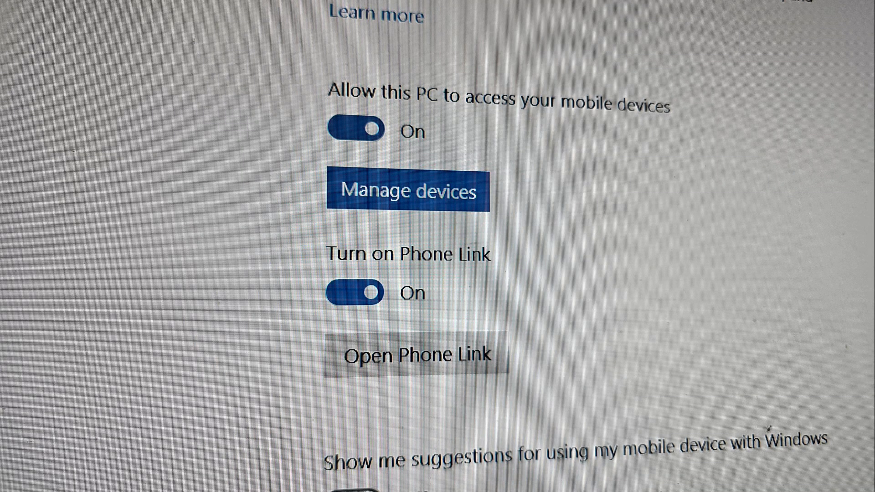